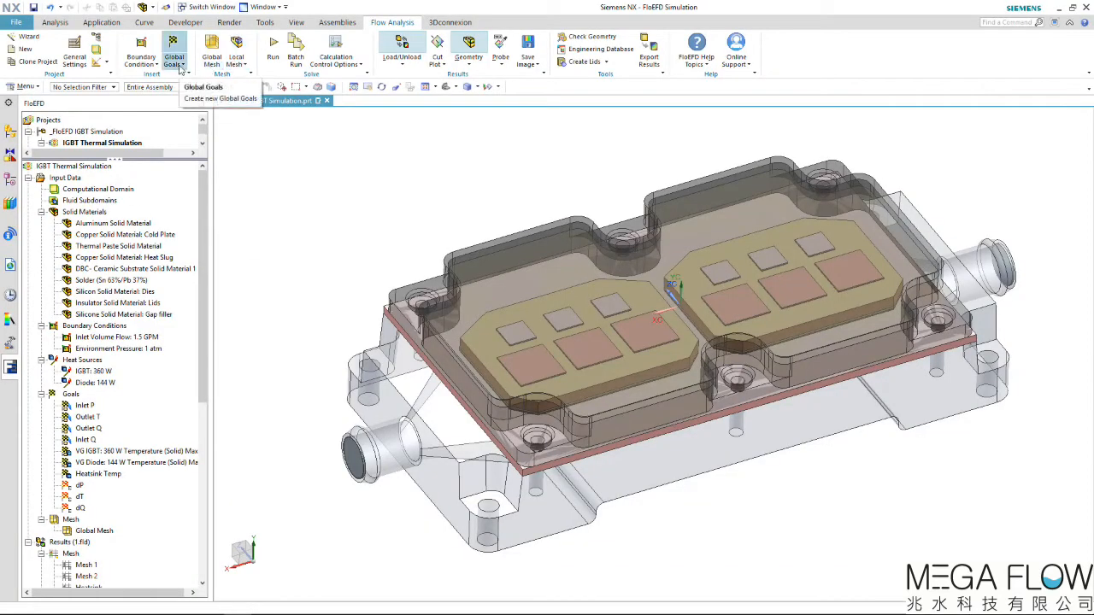
# Show the goal types available: Global, Point, Surface, Volume and Equation Goals.
pyautogui.click(175, 57)
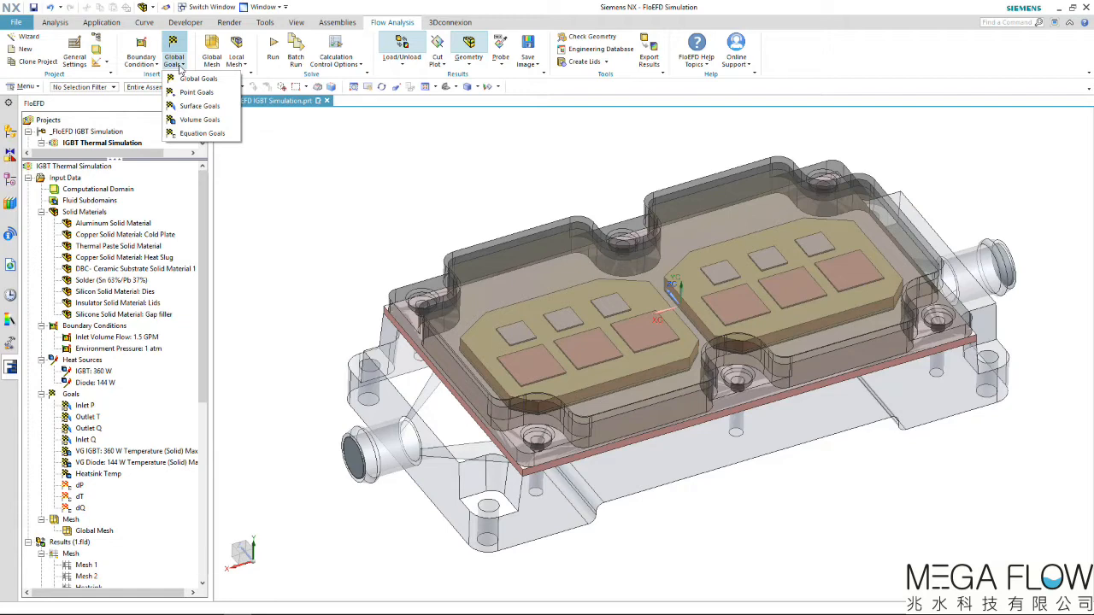
pyautogui.moveTo(200, 105)
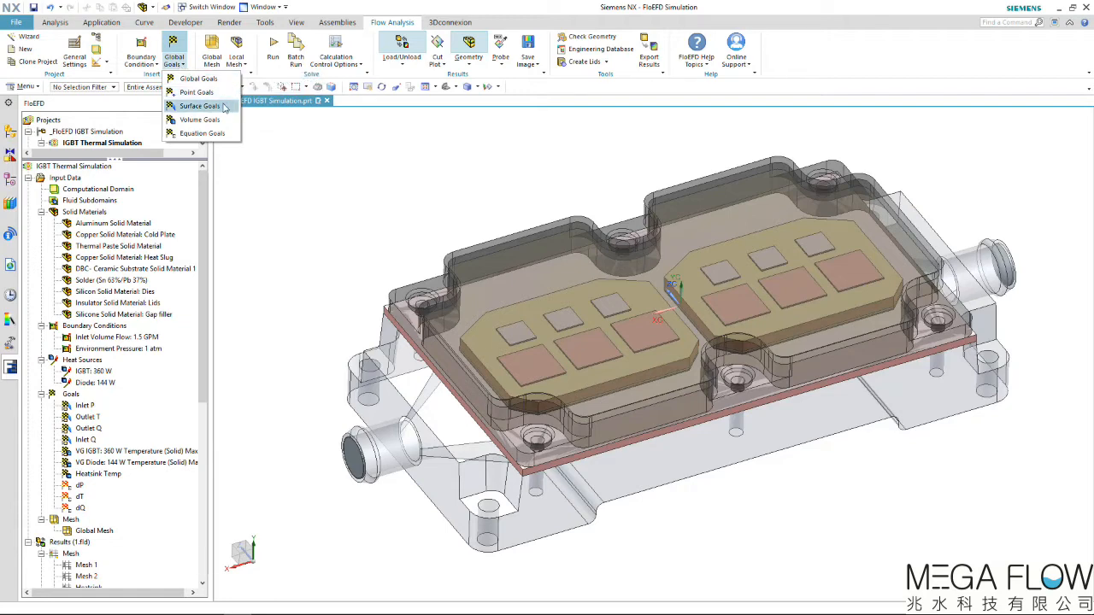
pyautogui.moveTo(201, 134)
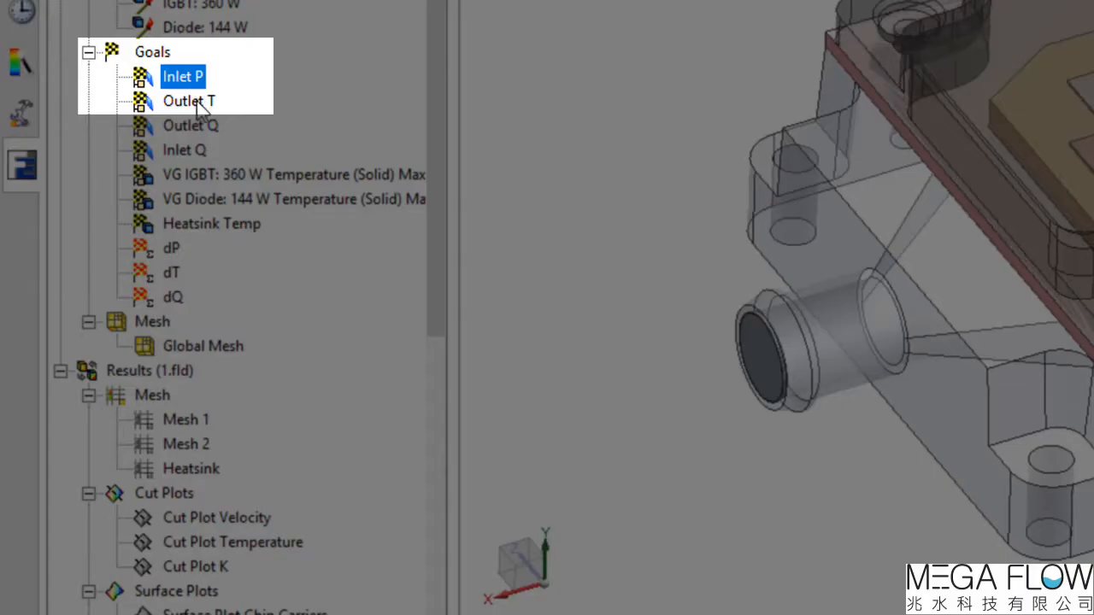
pyautogui.click(188, 100)
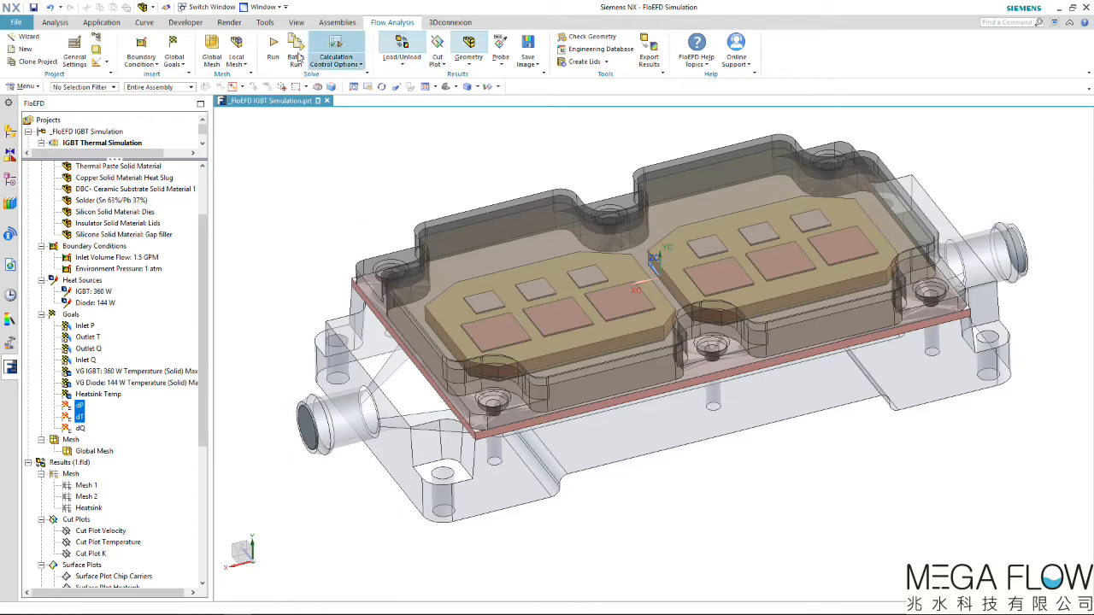
# Configure the Run dialog: run on this computer with 4 cores, closing CAD during calculation.
pyautogui.click(273, 51)
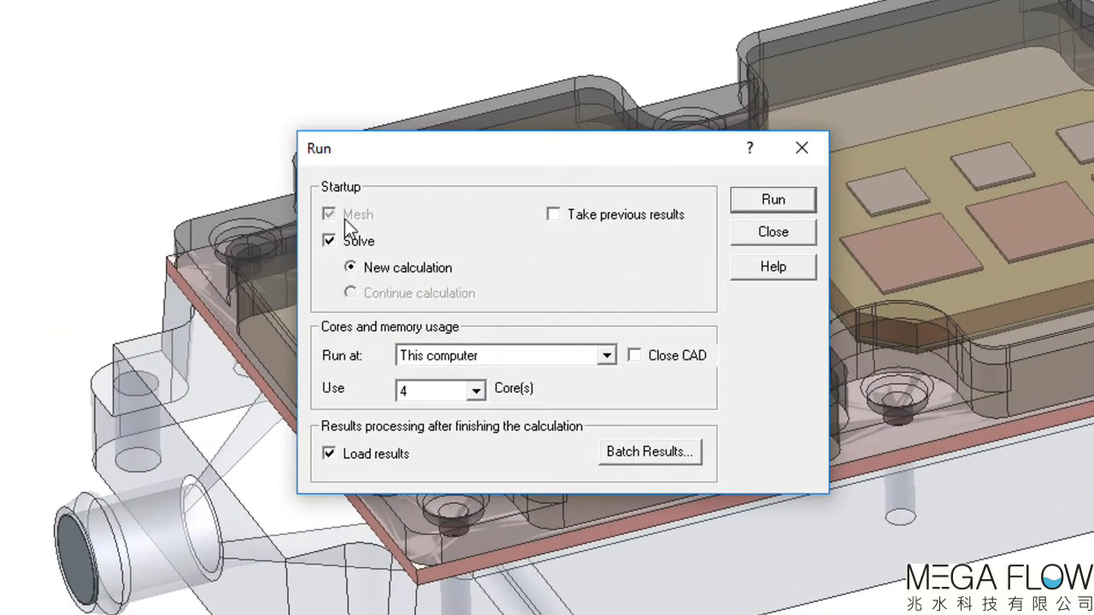
pyautogui.click(606, 355)
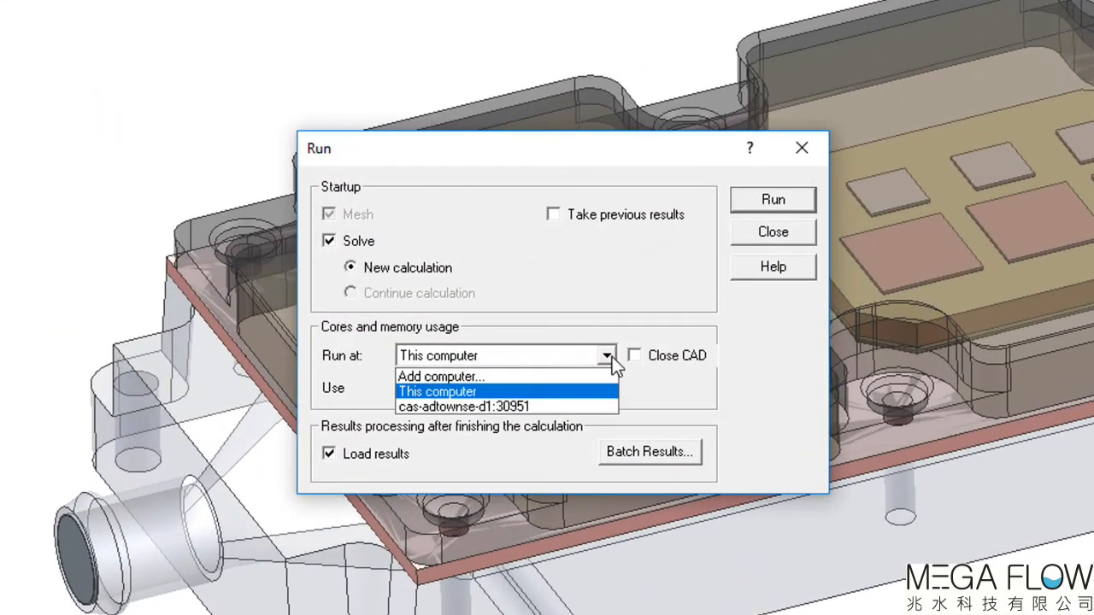
pyautogui.click(438, 392)
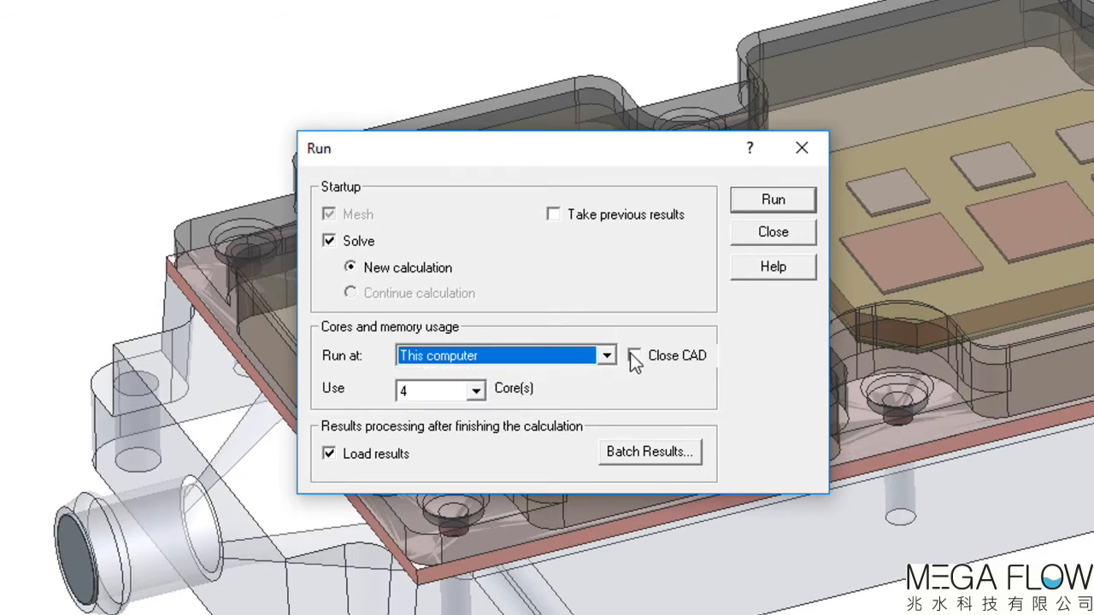
pyautogui.click(480, 391)
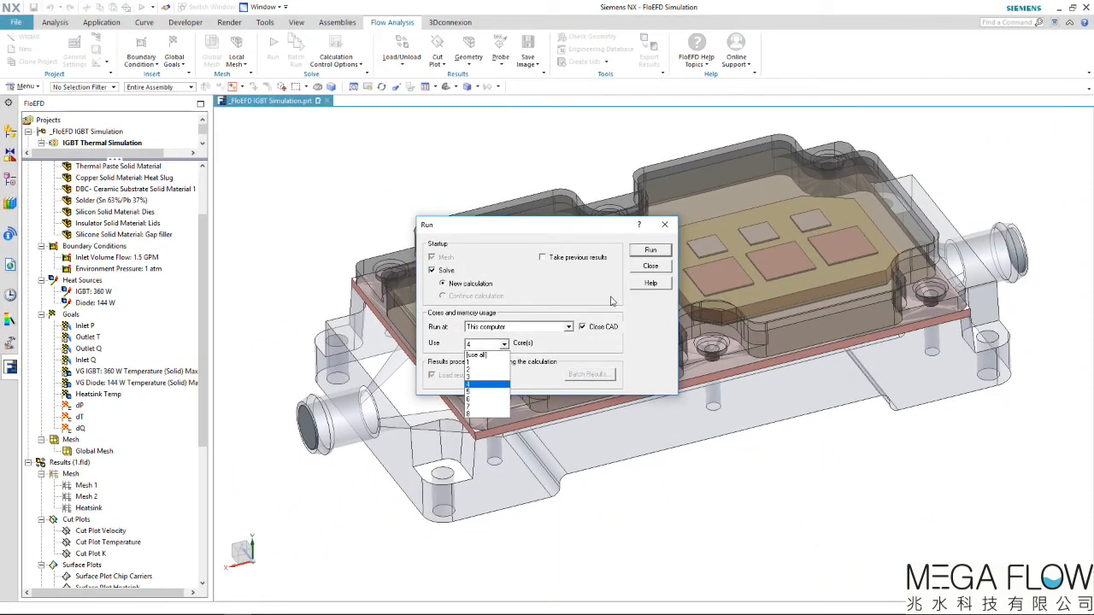
pyautogui.click(650, 266)
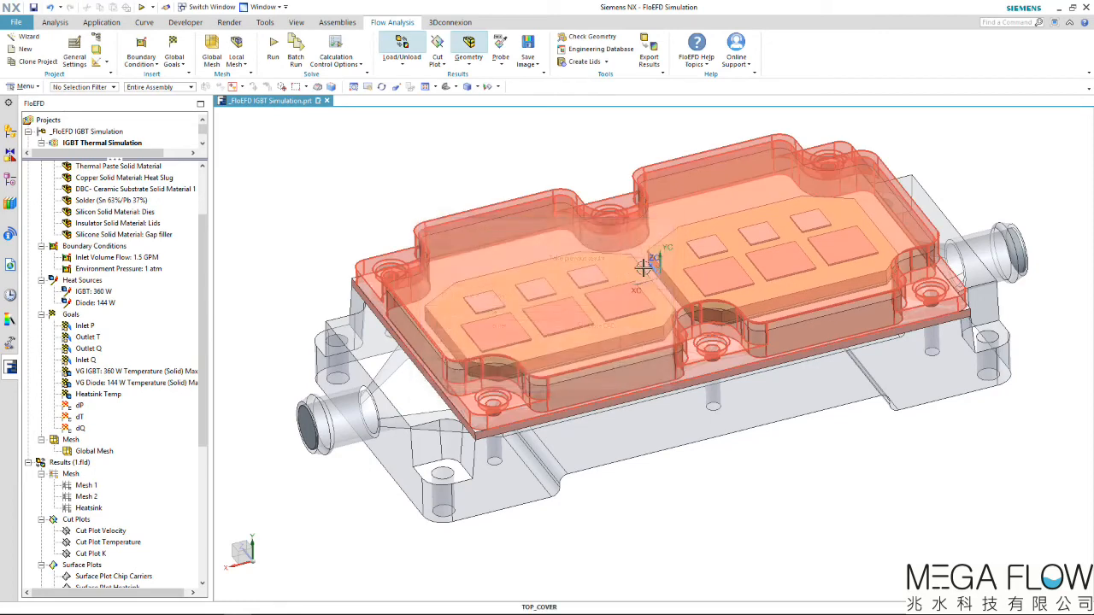